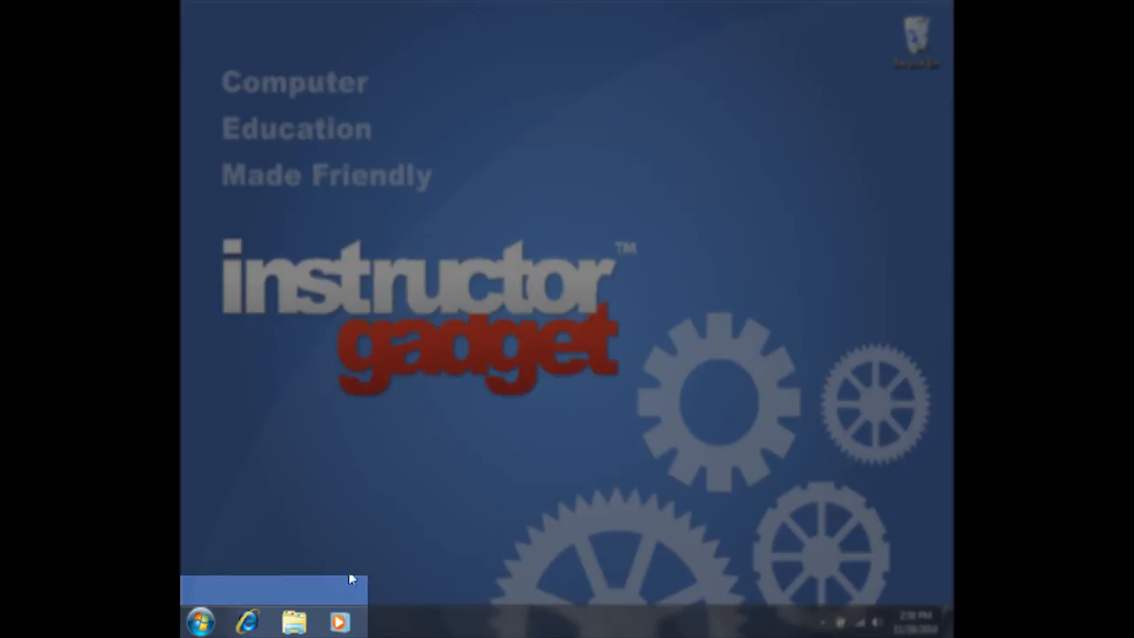
Step: Launch Internet Explorer from the taskbar so it opens on the Bing home page
left_click(248, 620)
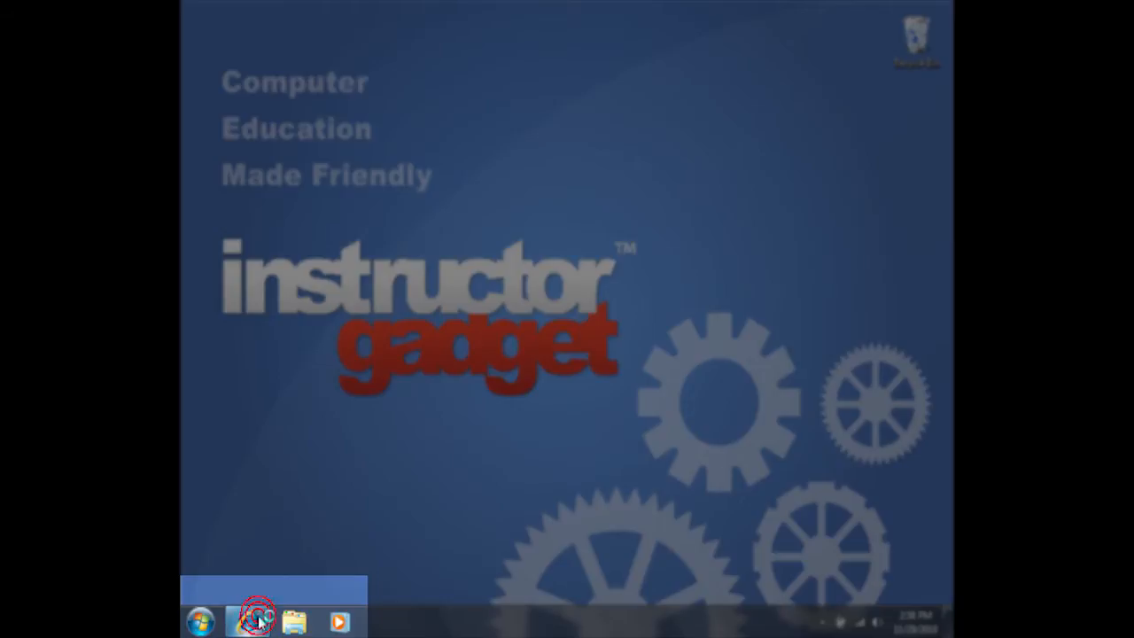
left_click(246, 622)
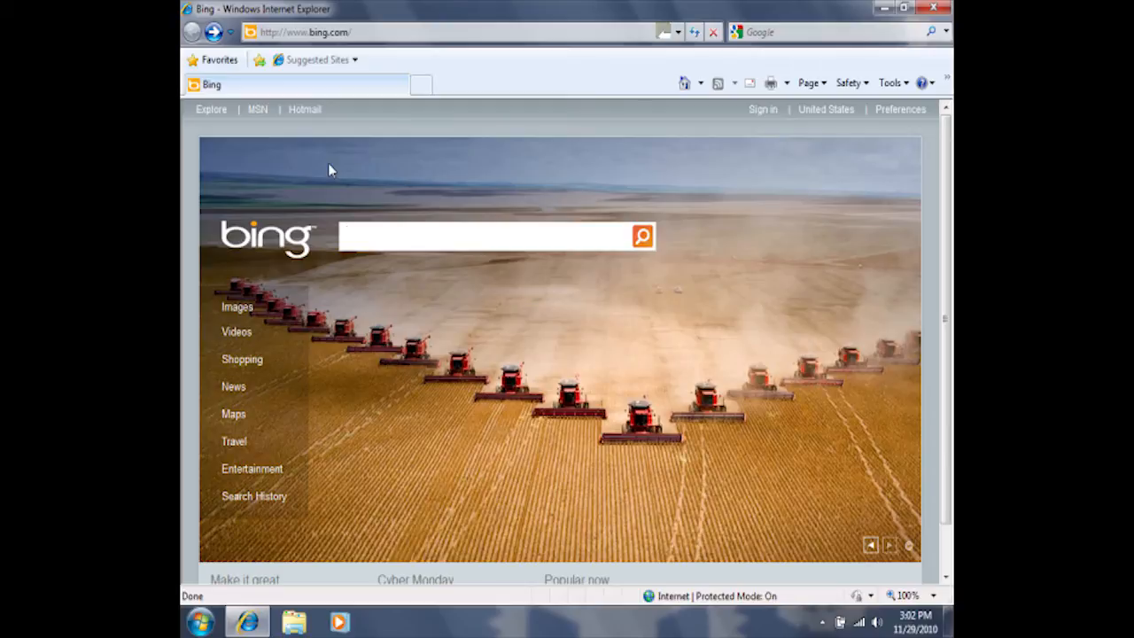
Step: Navigate the browser to download.live.com via the address bar
left_click(487, 235)
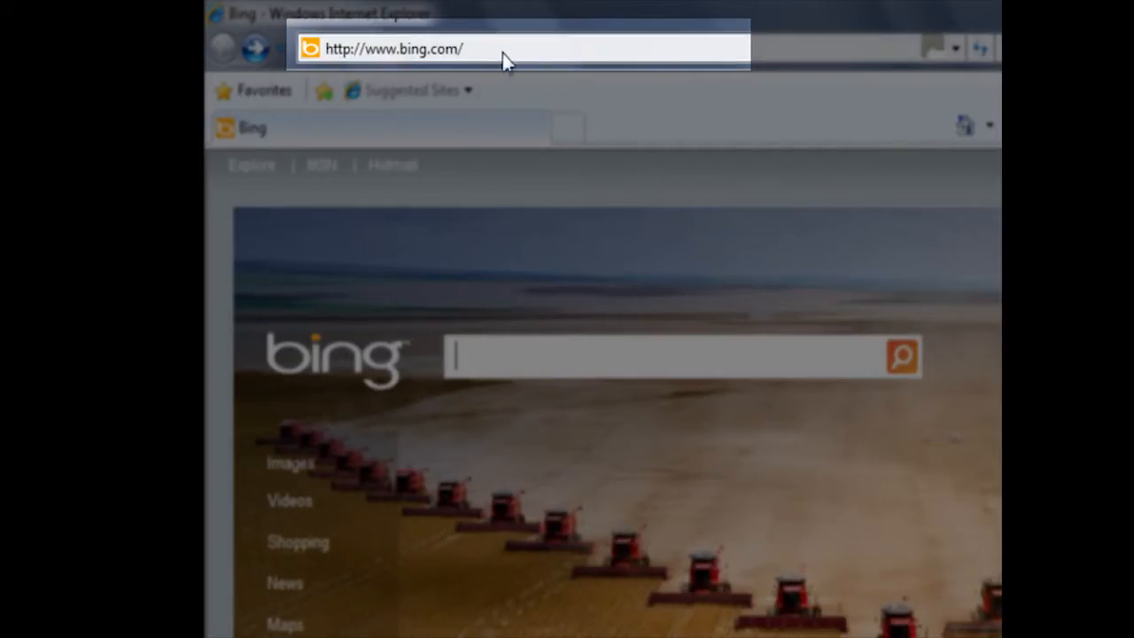
left_click(393, 50)
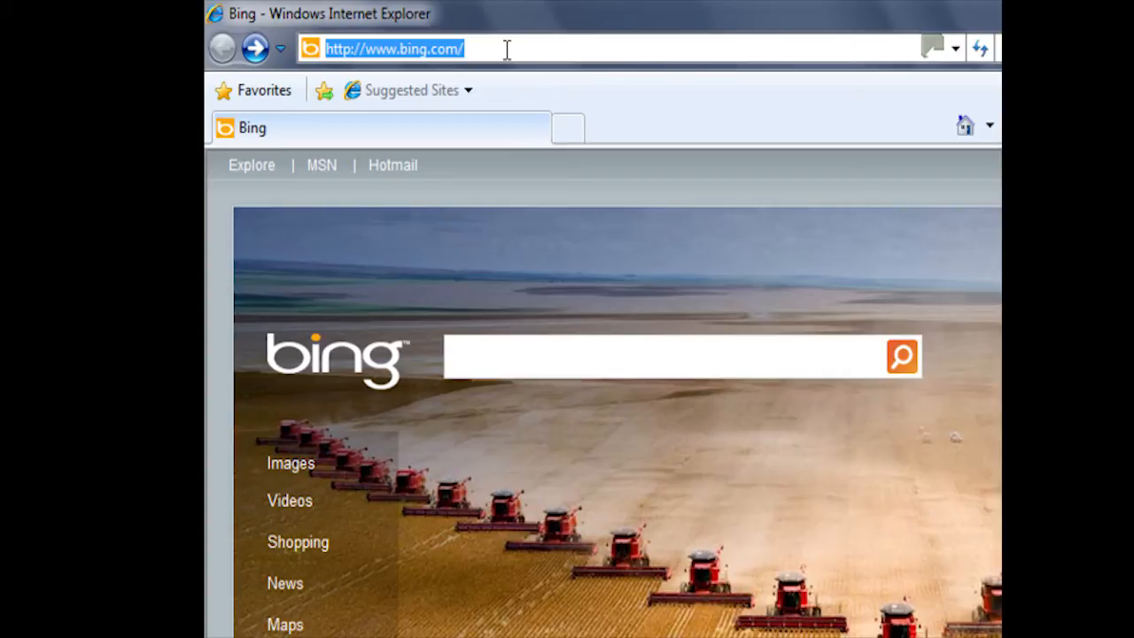
type("download.live.c")
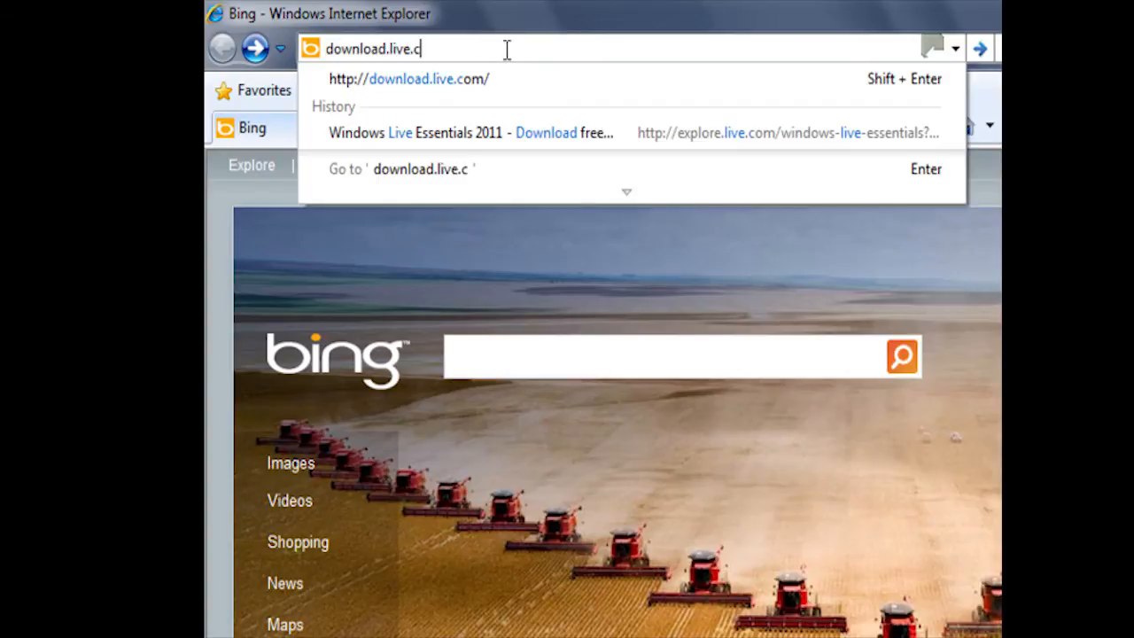
type("om")
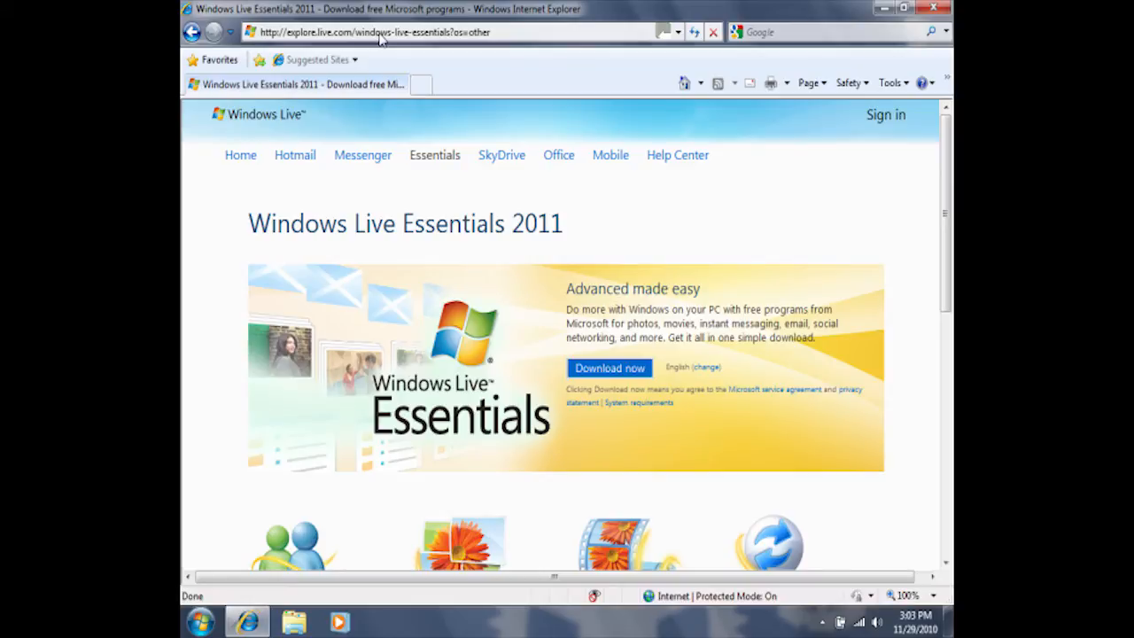
mouse_move(613, 211)
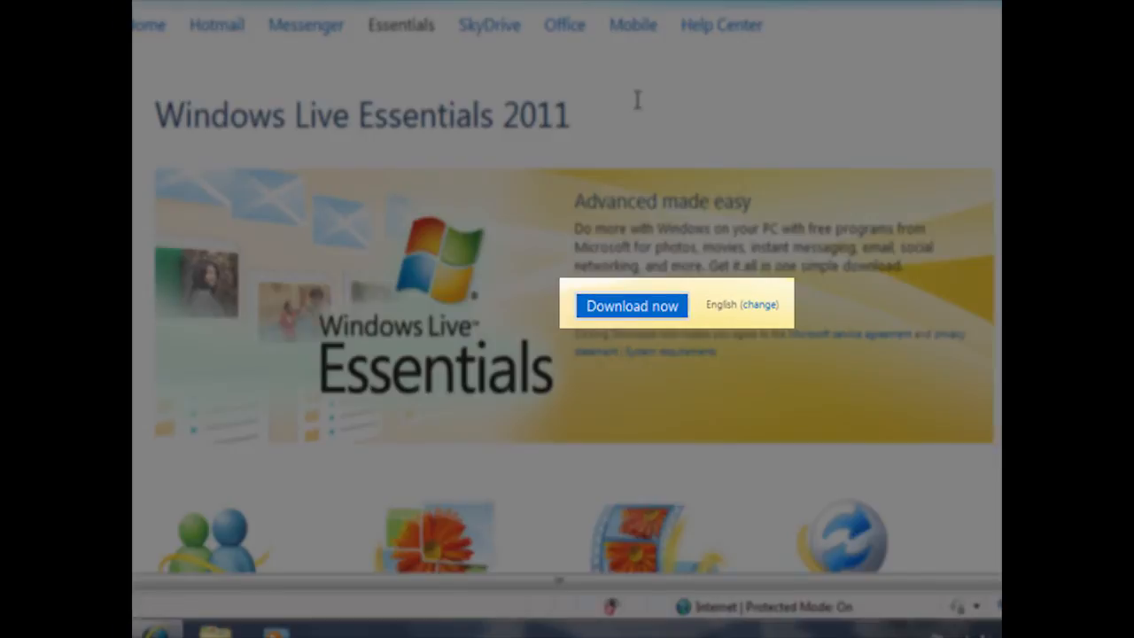
mouse_move(638, 148)
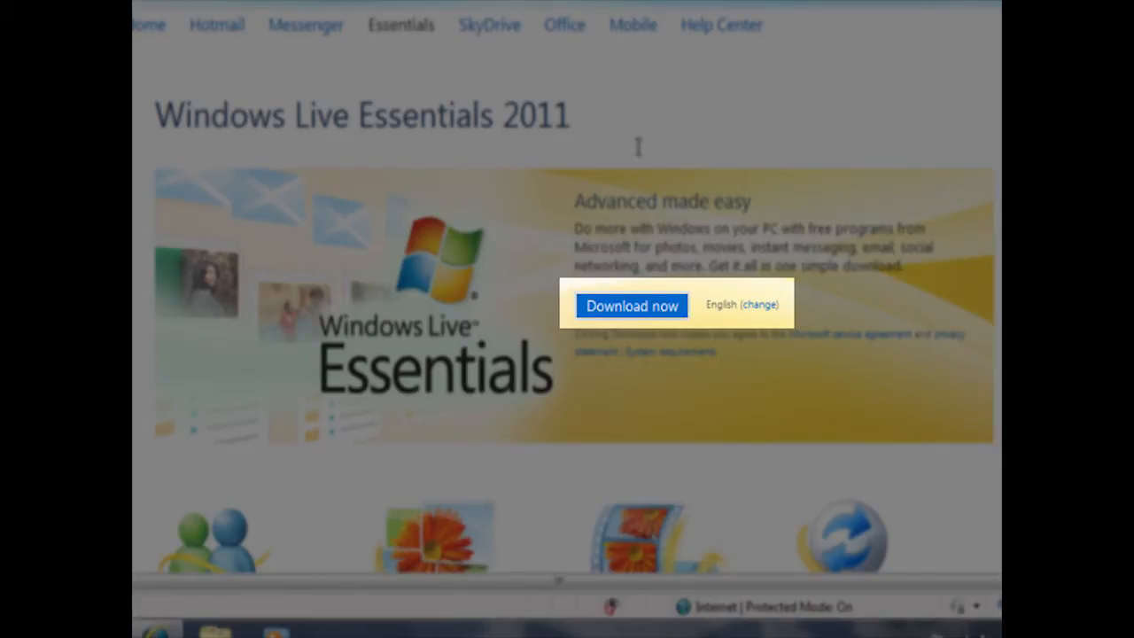
mouse_move(646, 310)
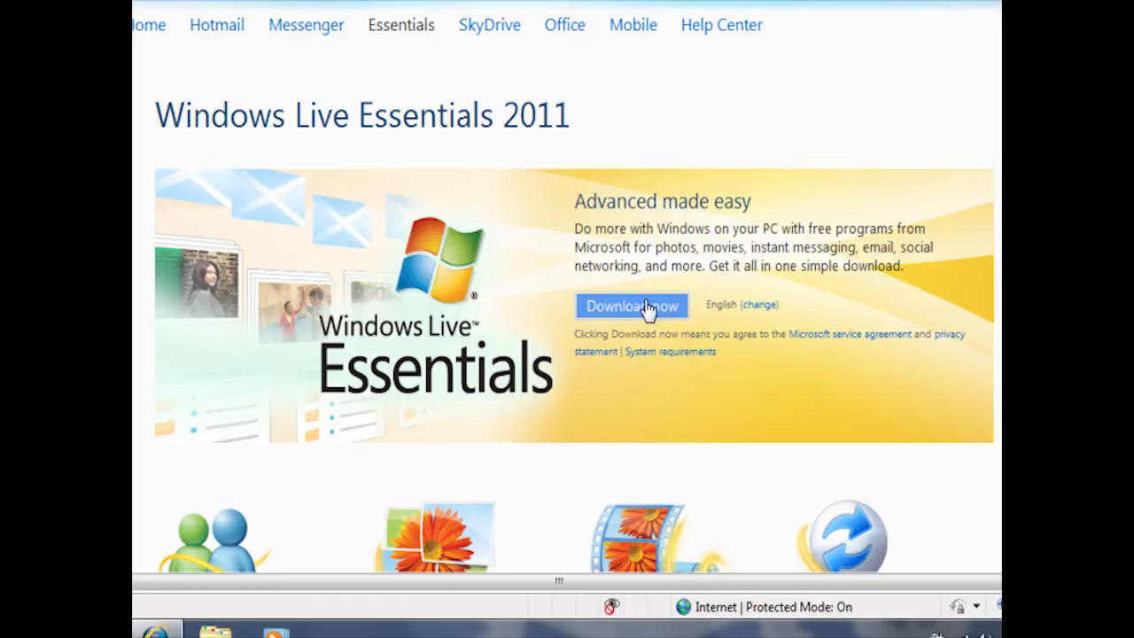
Step: Start the Windows Live Essentials 2011 installer download with Download now
left_click(631, 305)
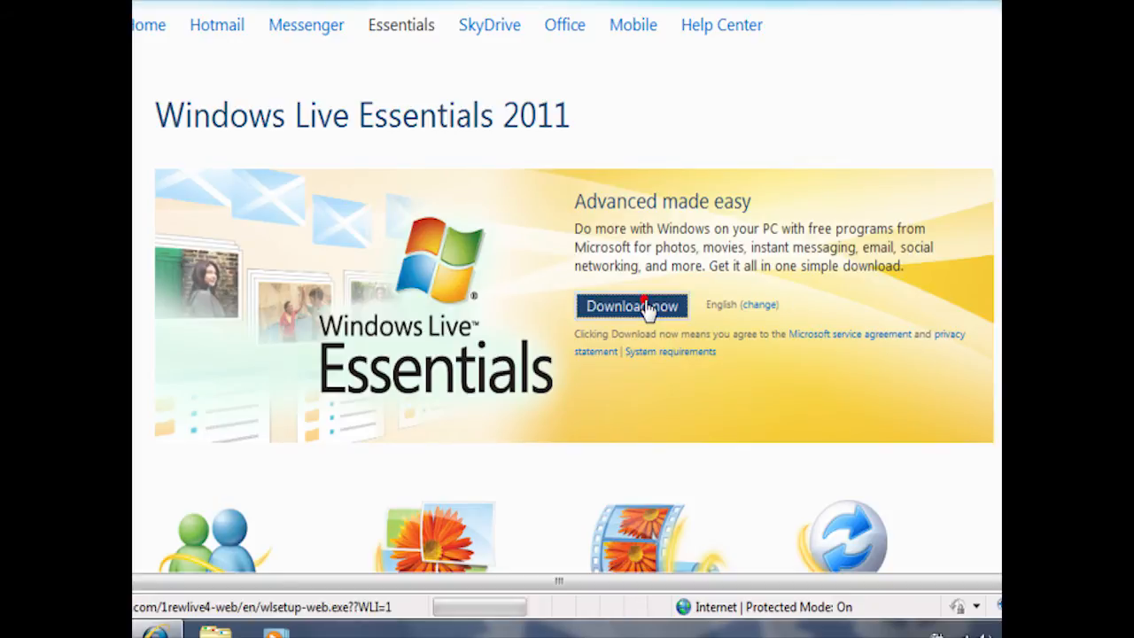
Step: Run the downloaded wlsetup-web.exe directly from the security warning instead of saving
left_click(630, 305)
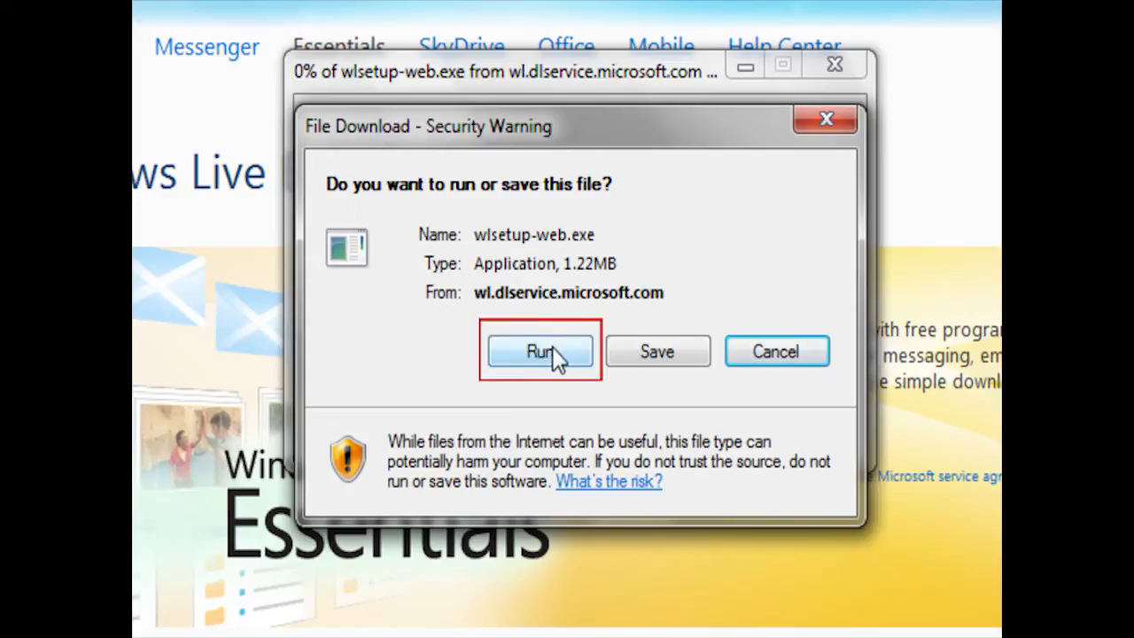
left_click(539, 351)
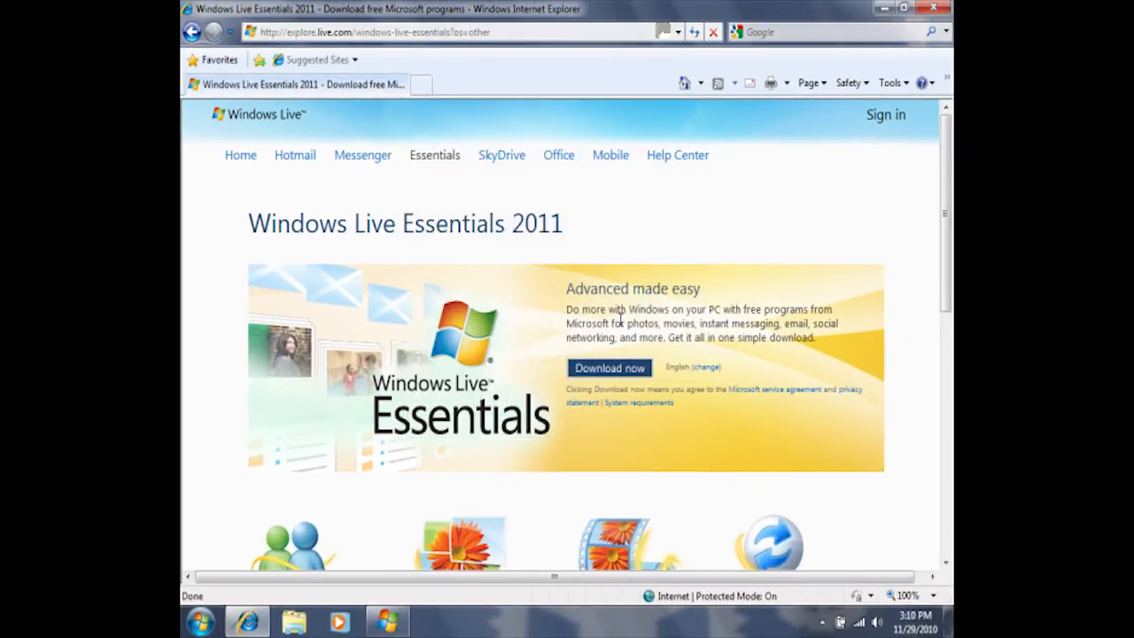
Step: Bring the Windows Live Essentials setup window to the front from the taskbar
left_click(609, 367)
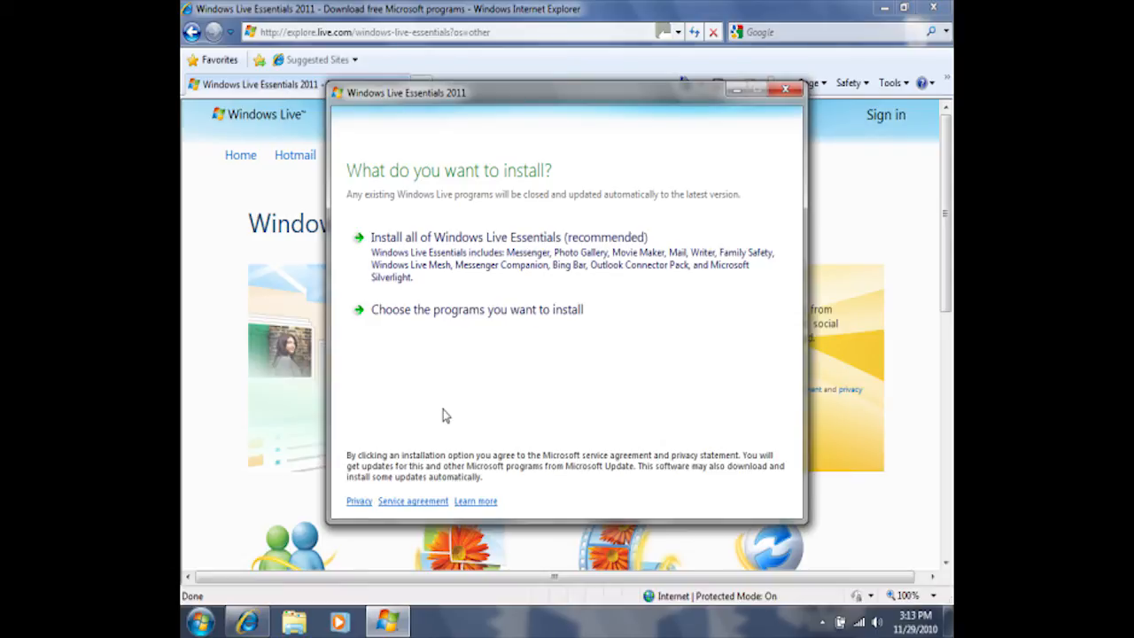
mouse_move(457, 315)
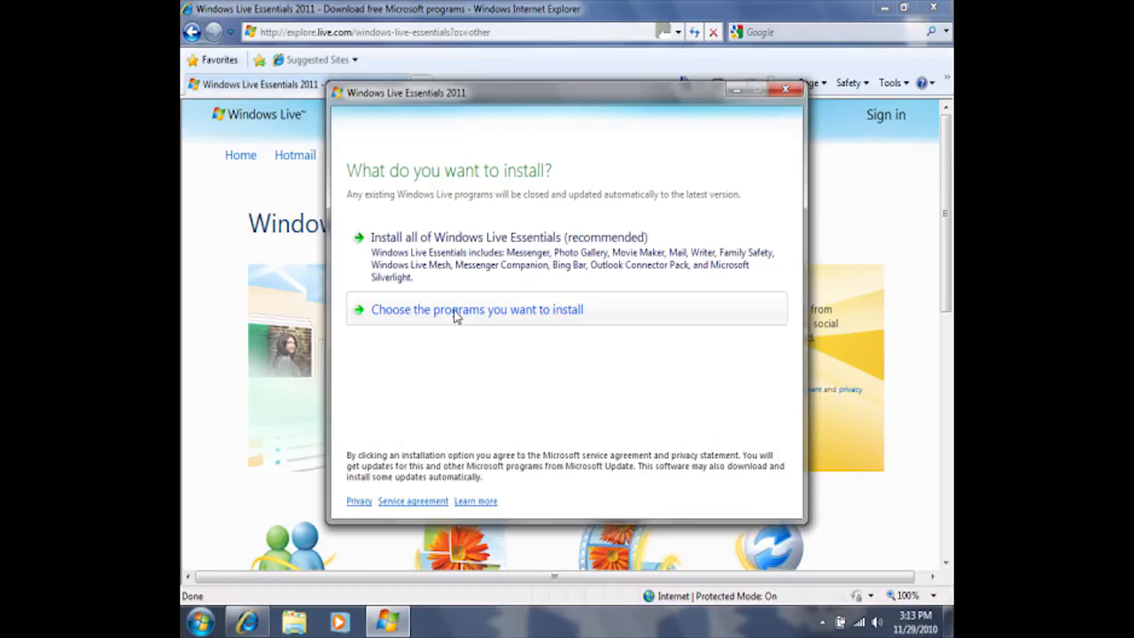
Step: Choose individual programs, leaving only Photo Gallery and Movie Maker plus Mail ticked
left_click(477, 308)
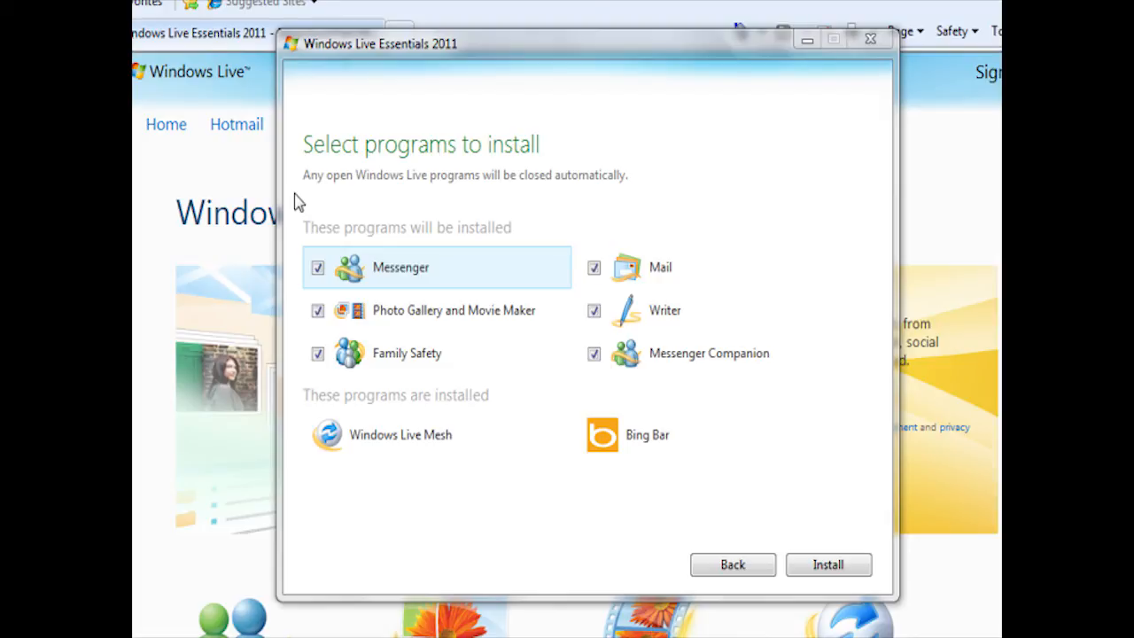
left_click(317, 267)
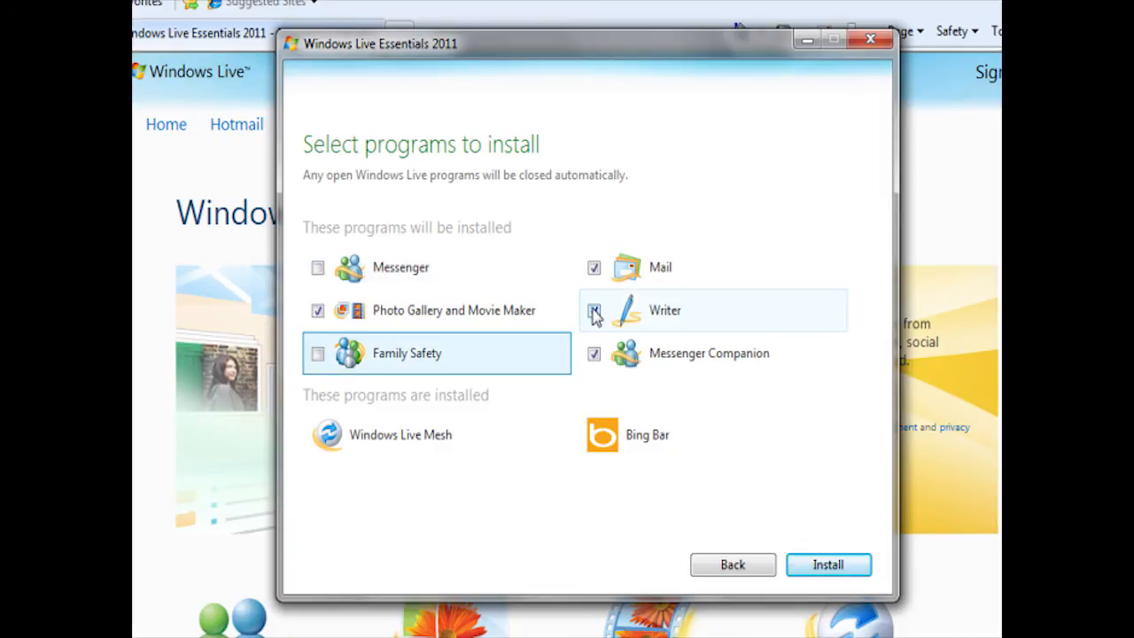
left_click(594, 310)
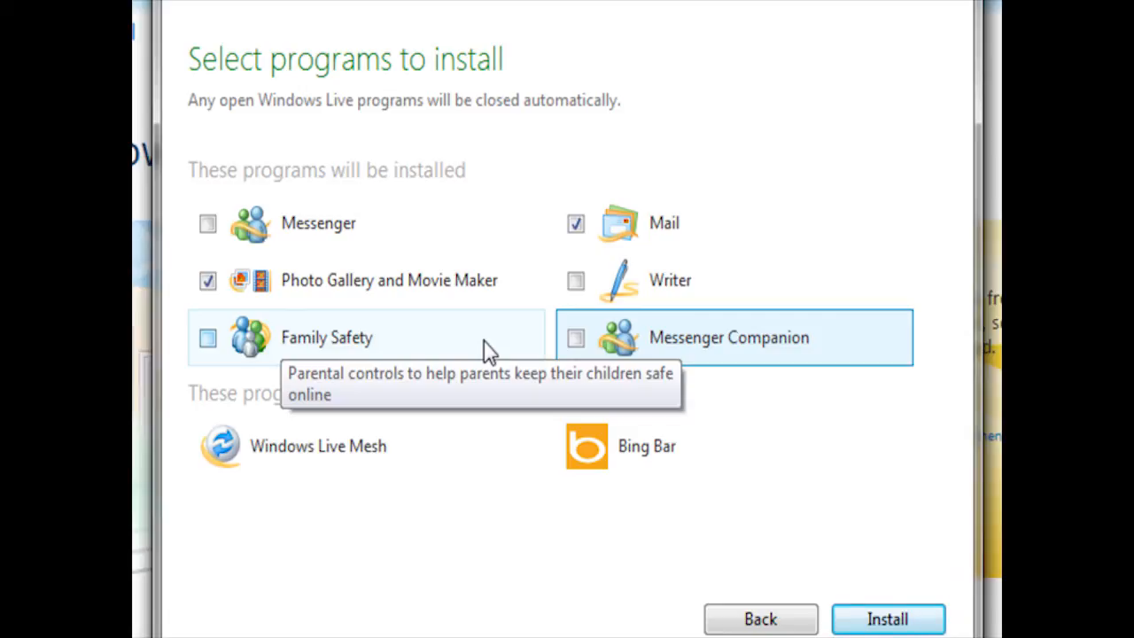
mouse_move(460, 283)
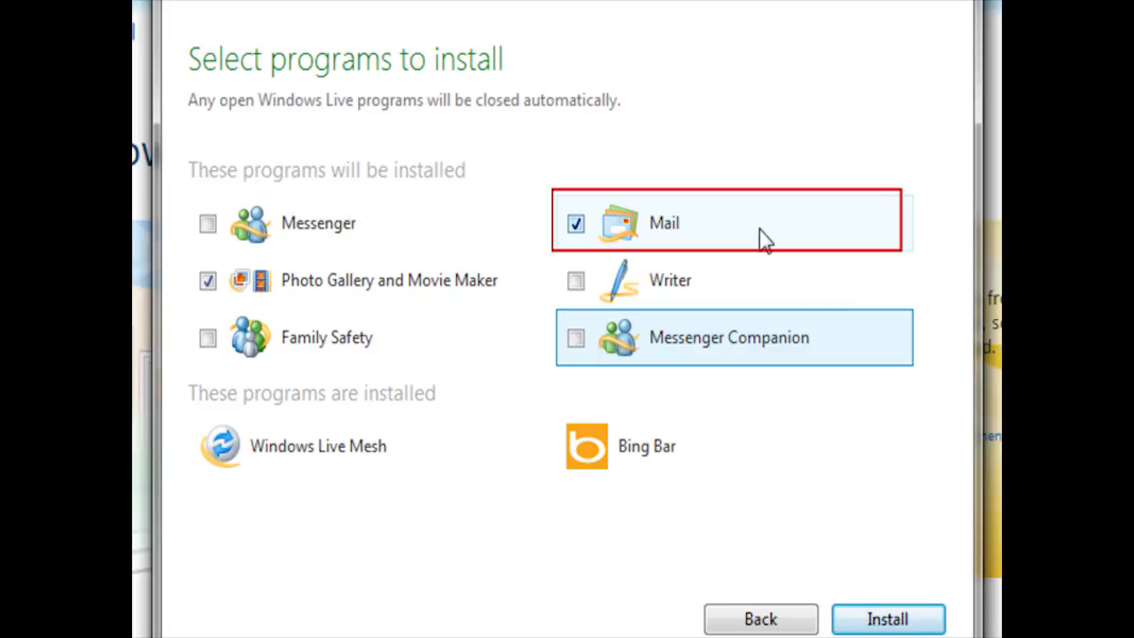
mouse_move(762, 234)
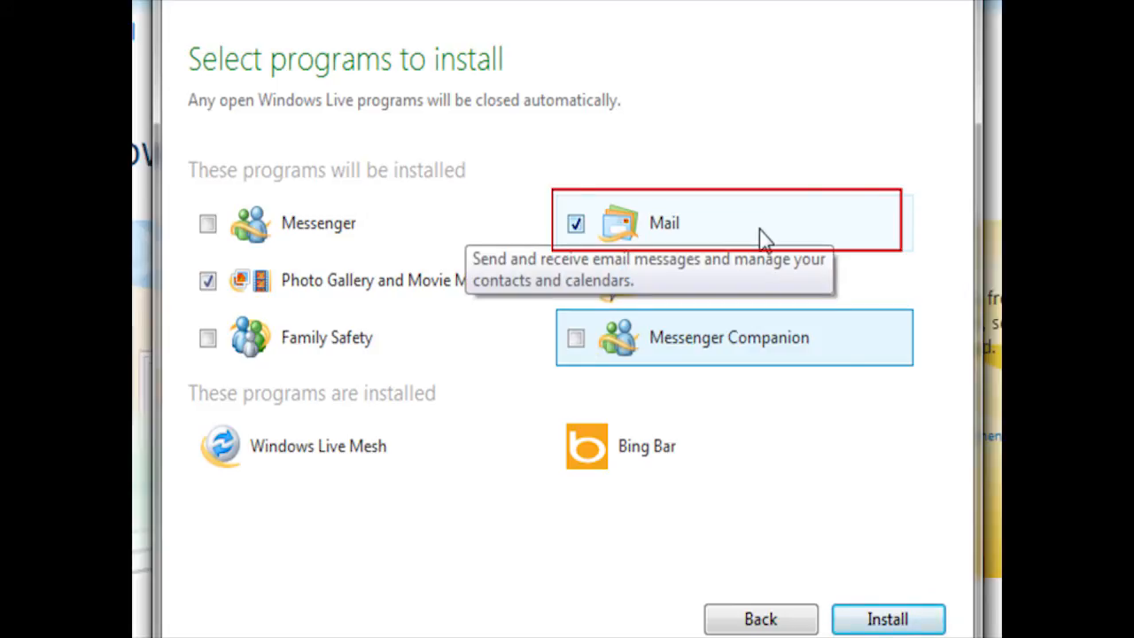
mouse_move(766, 240)
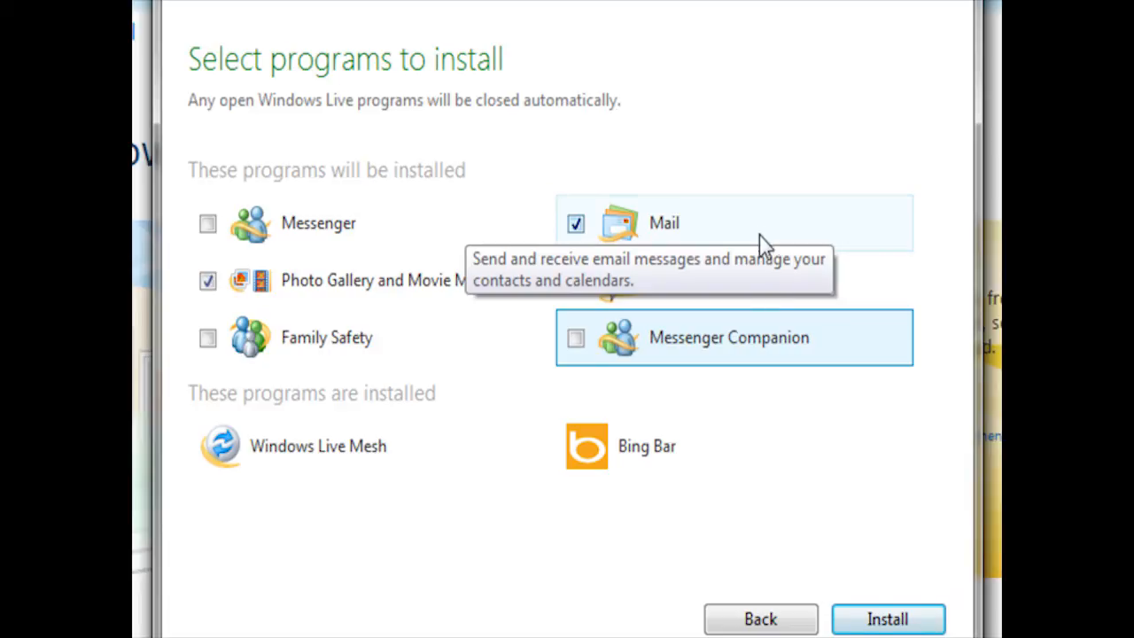
mouse_move(783, 447)
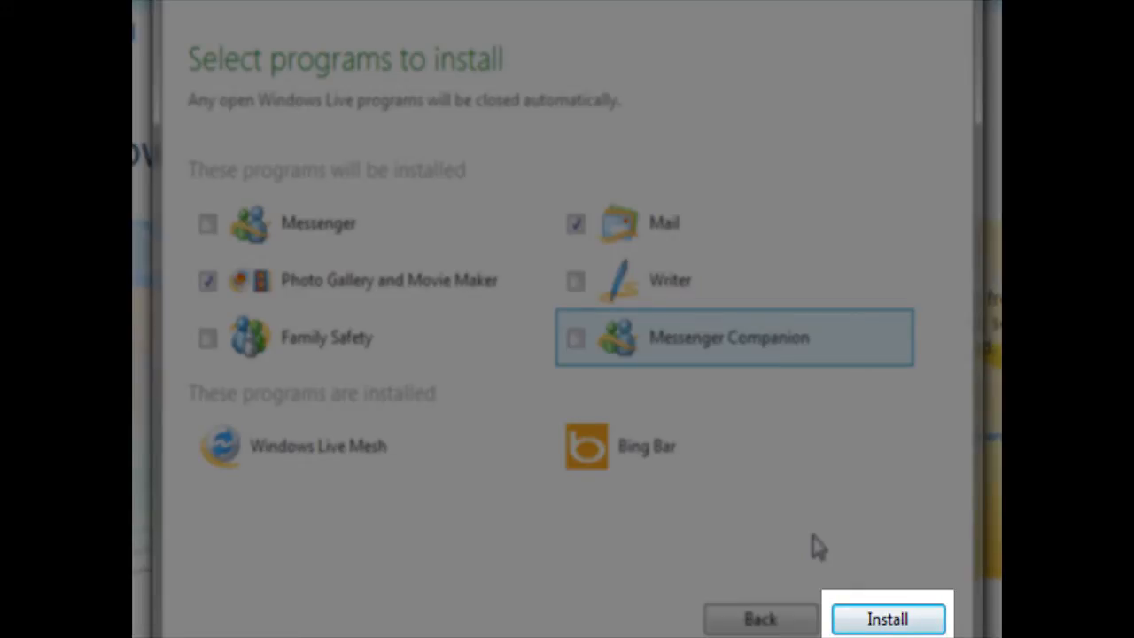
Step: Install the selected programs and close the Done! completion message
left_click(886, 618)
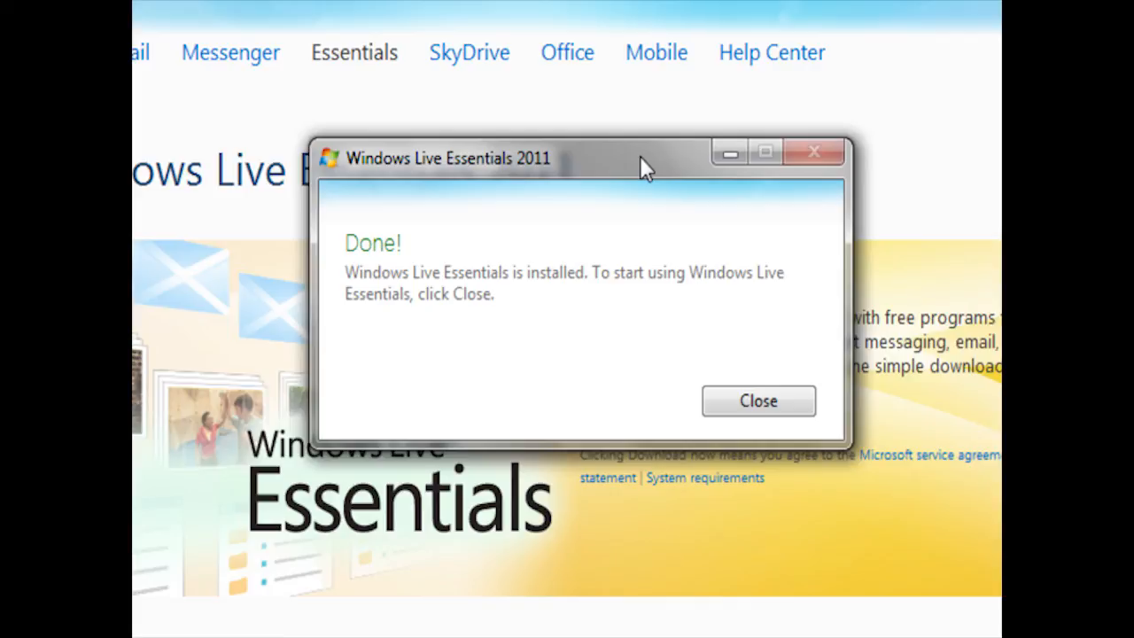
mouse_move(758, 400)
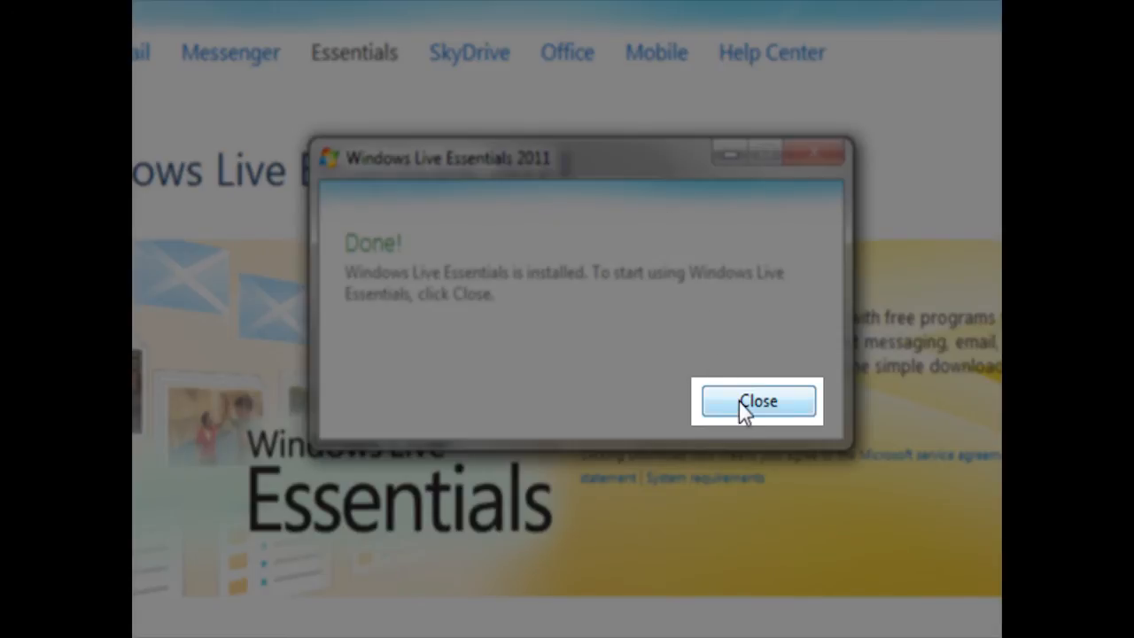
left_click(758, 400)
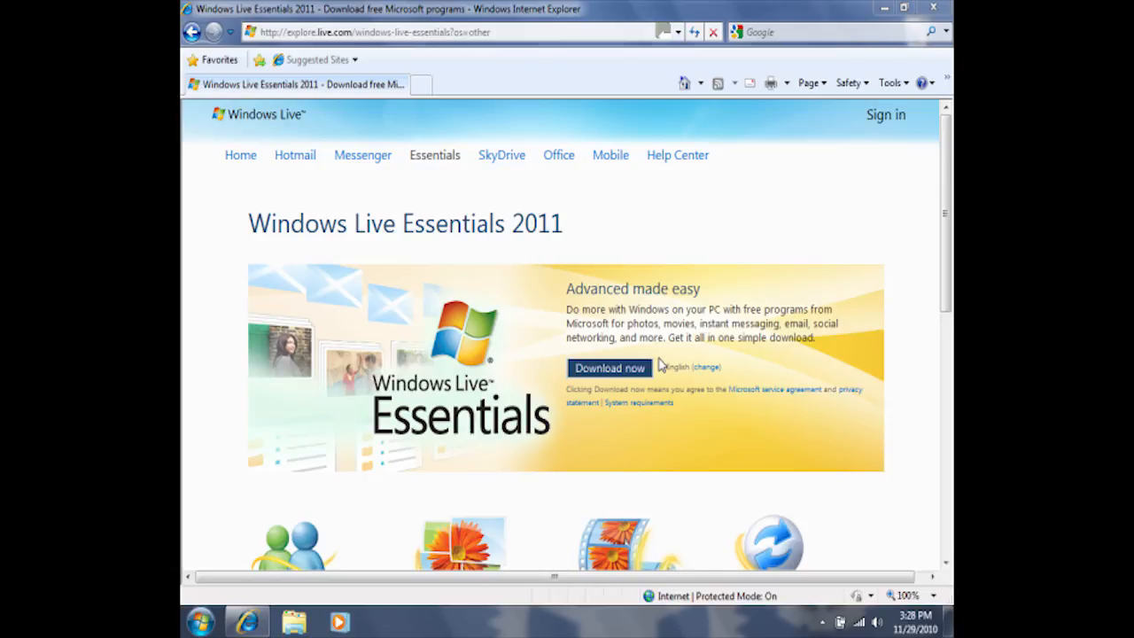